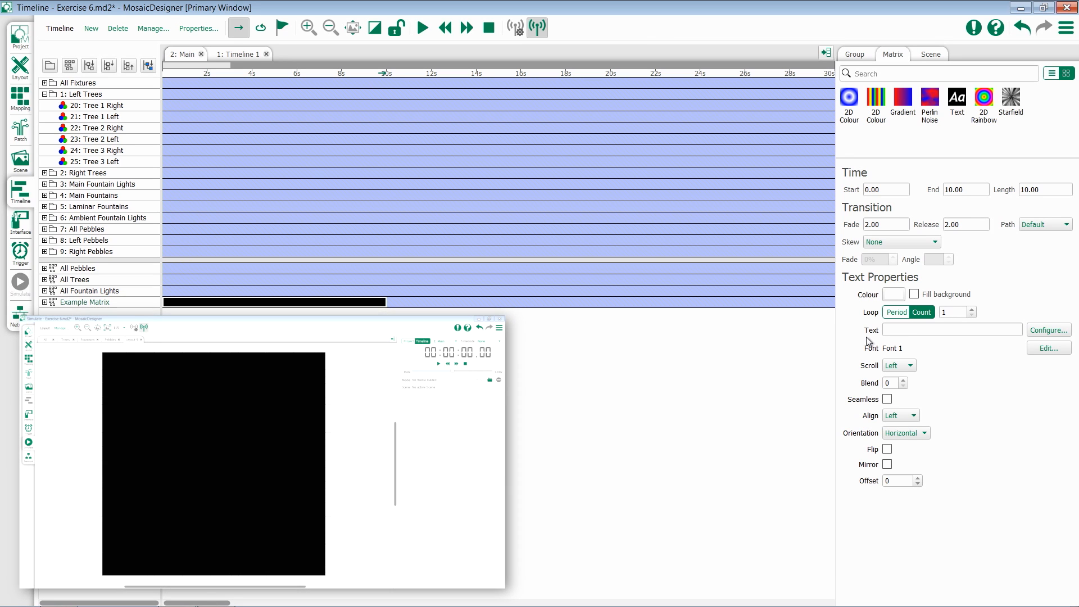
Enter the text 'Hello', colour it green, and leave Fill background off after trying it
left_click(952, 329)
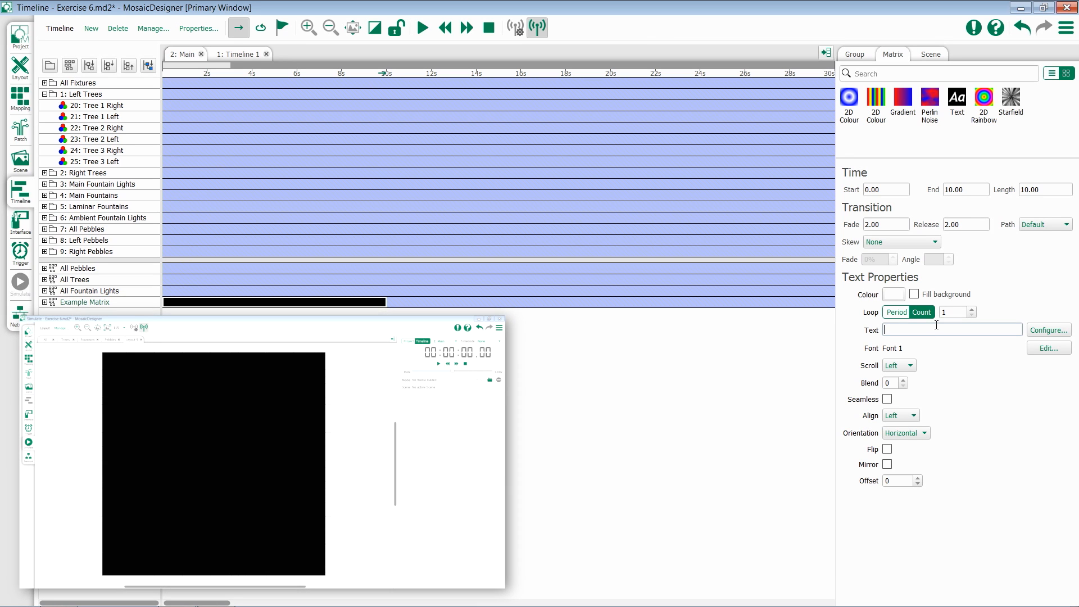
type("Hello")
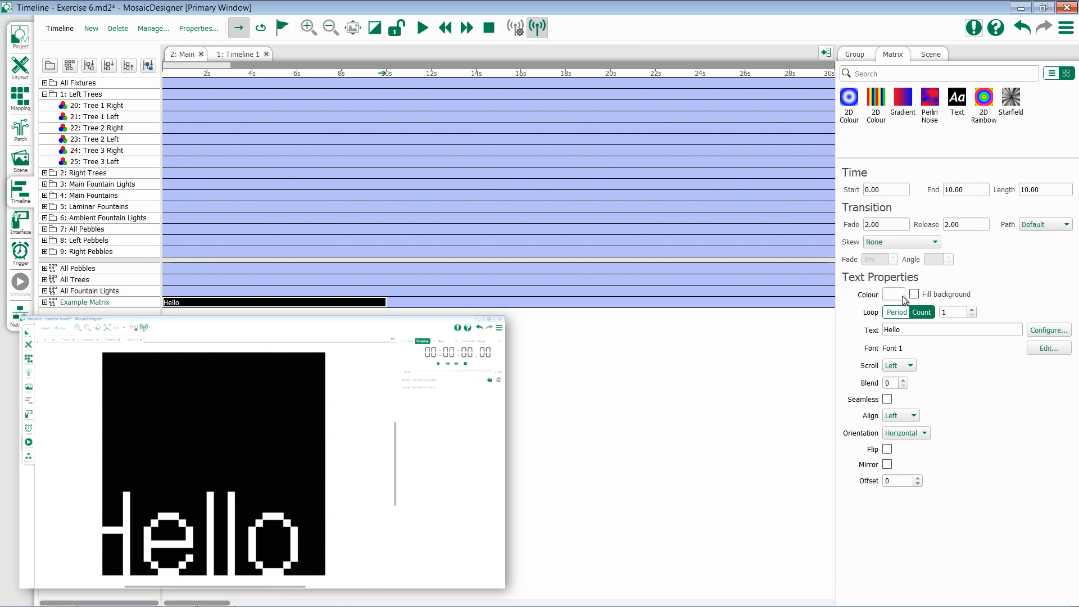
left_click(892, 295)
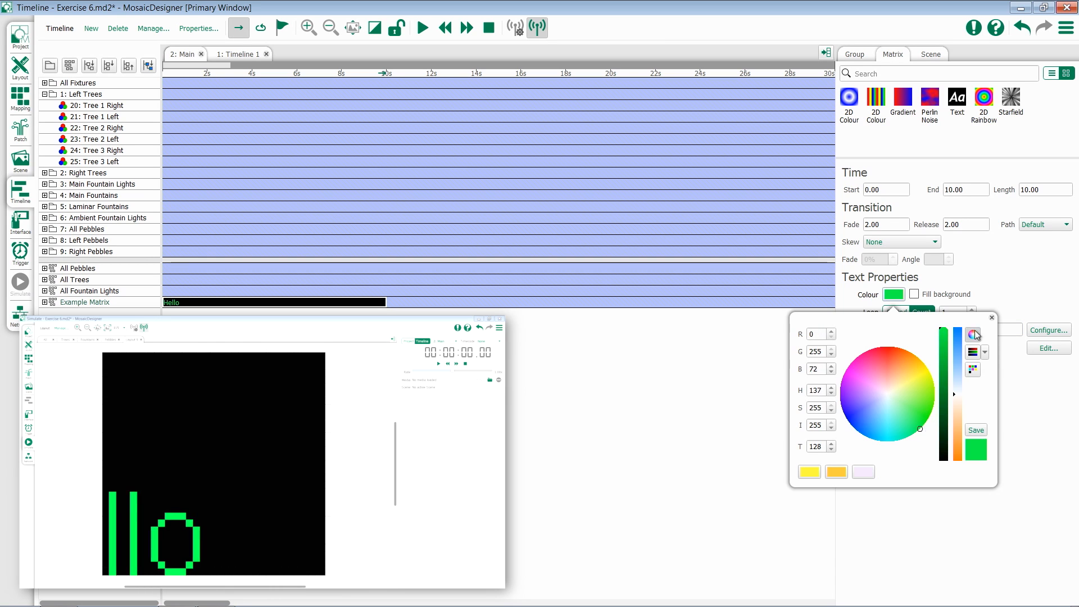
left_click(915, 294)
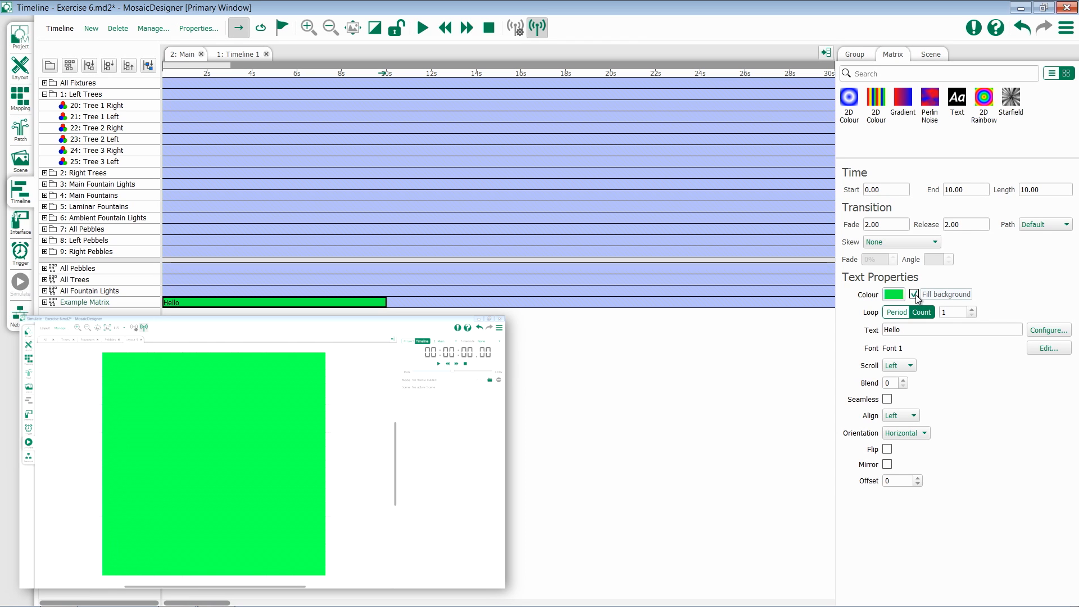
left_click(915, 293)
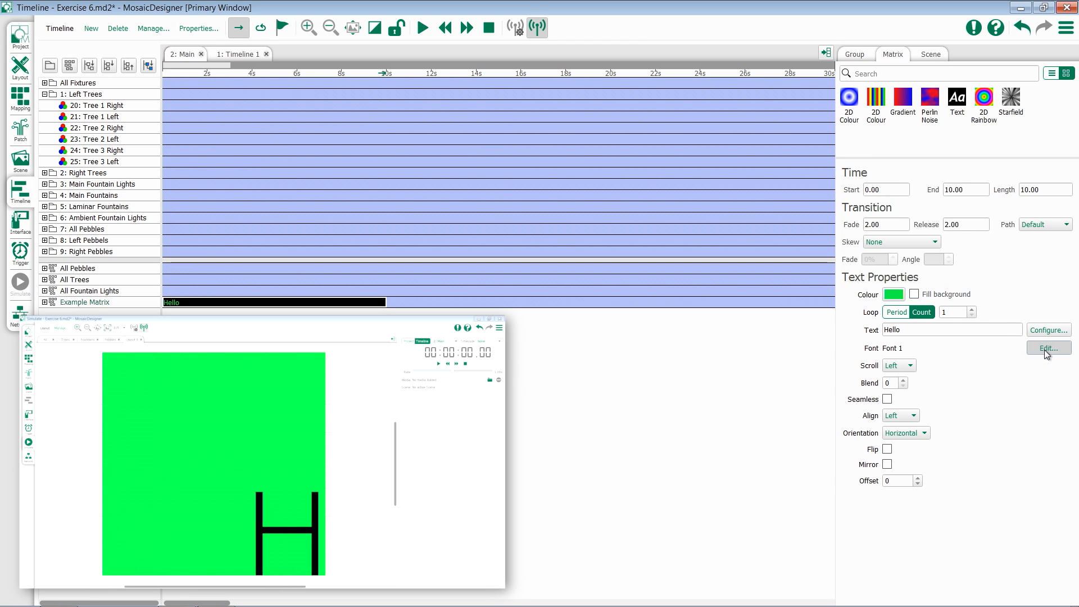
left_click(1047, 348)
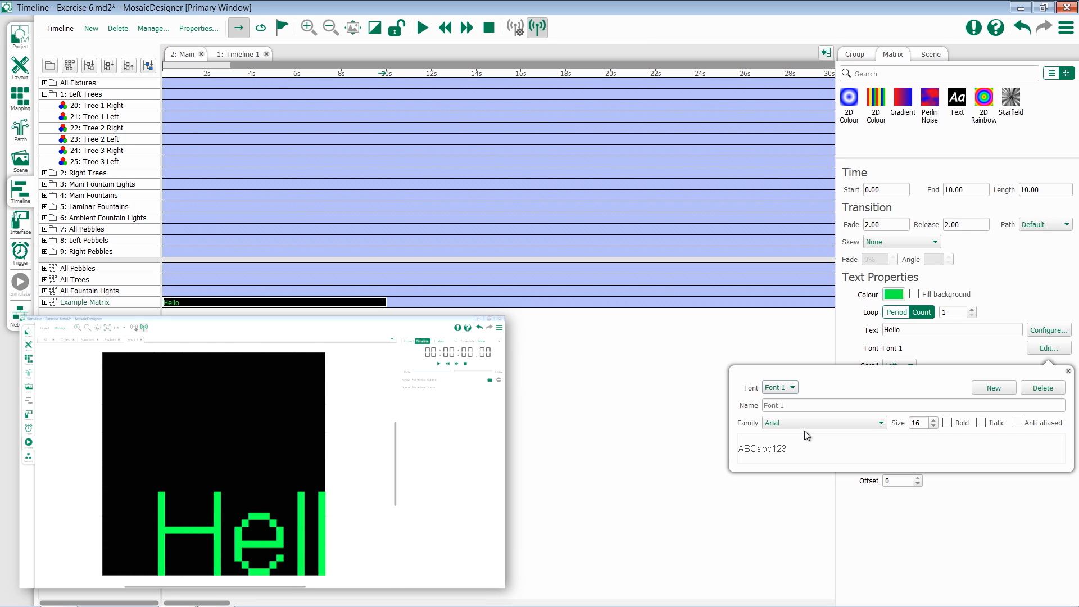
left_click(1067, 371)
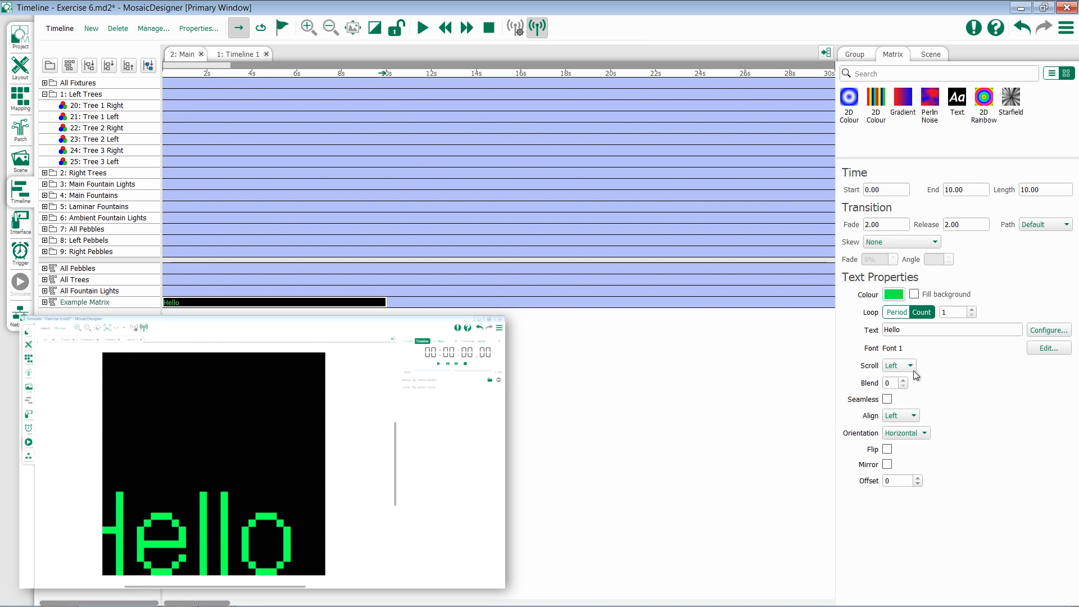
left_click(898, 365)
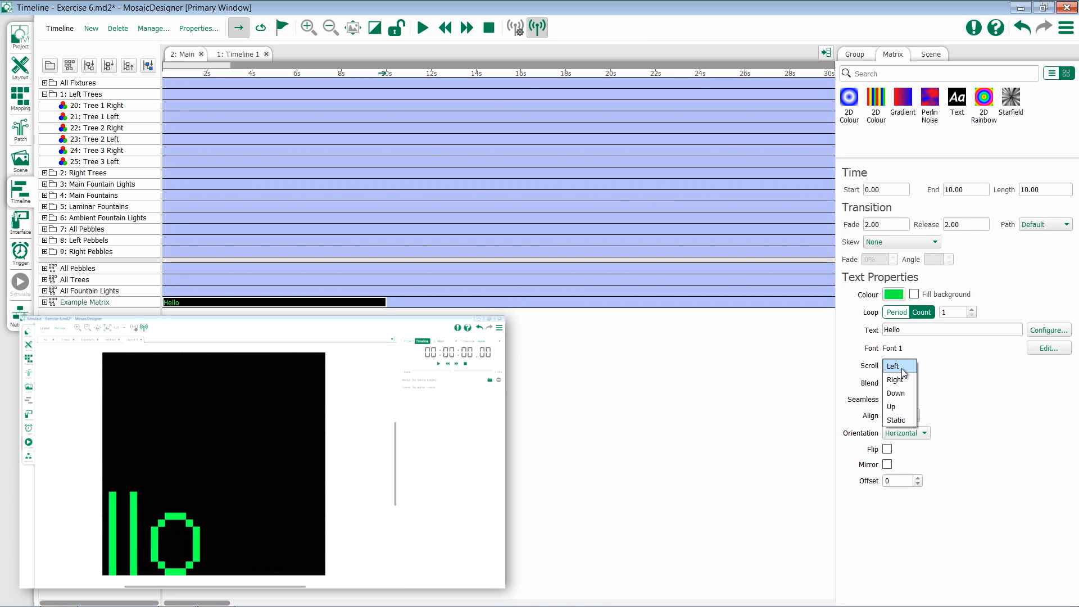
left_click(894, 379)
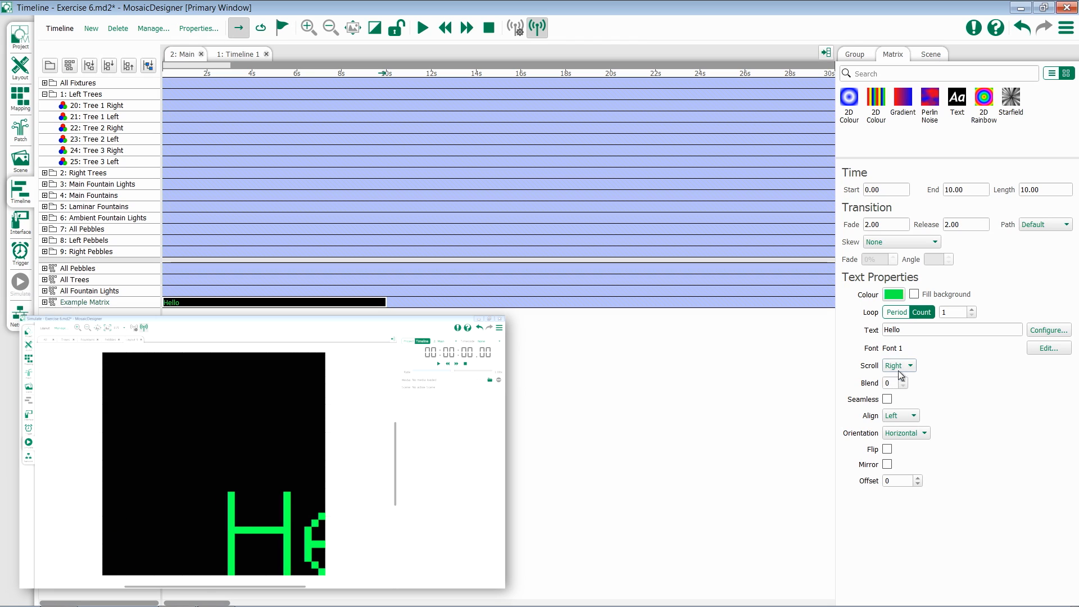
left_click(899, 365)
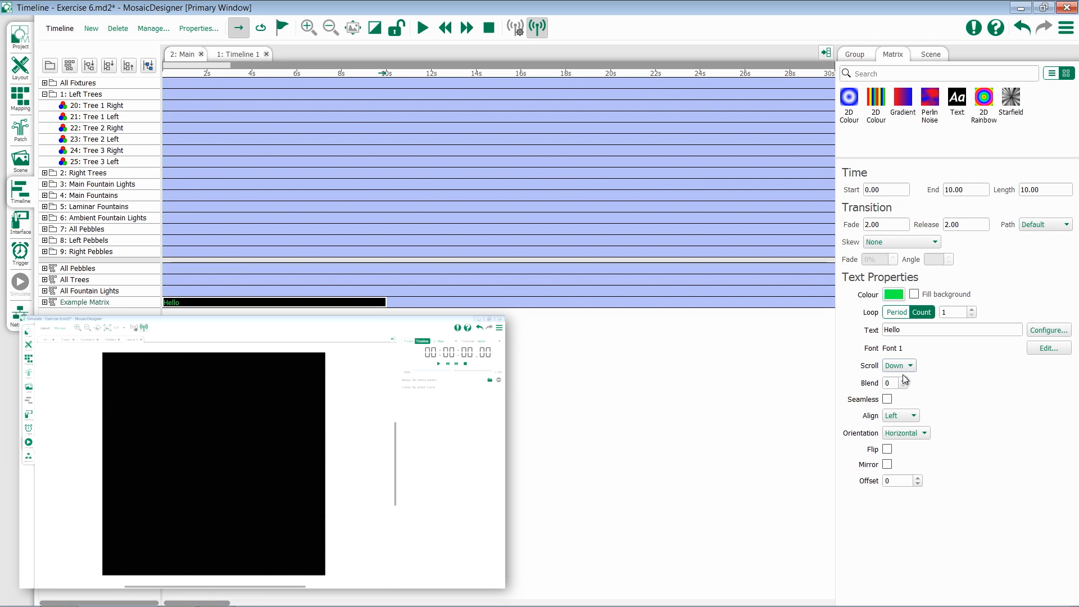
left_click(900, 366)
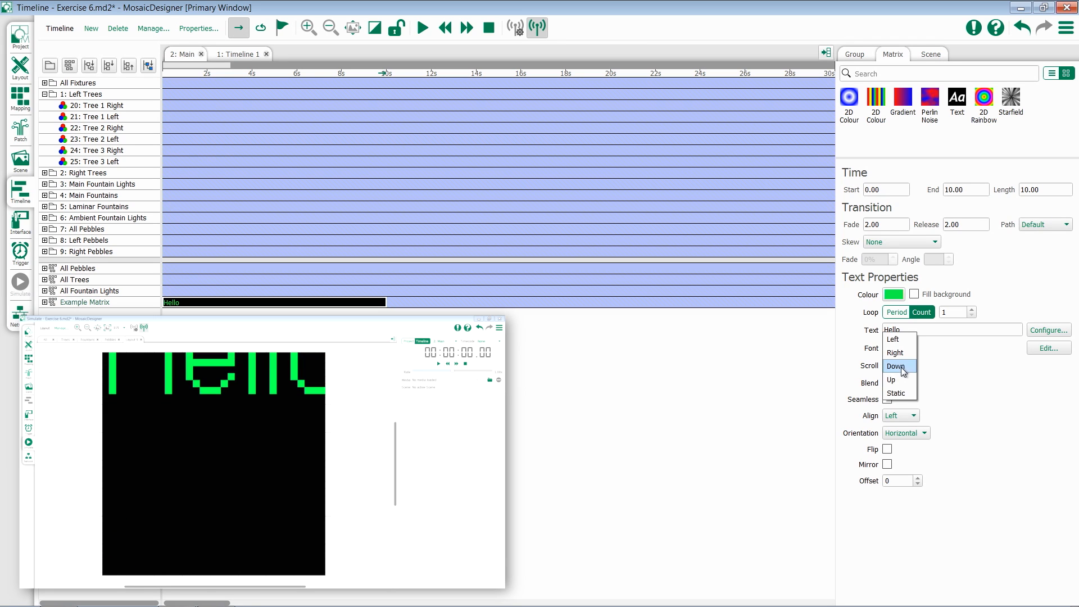
left_click(891, 380)
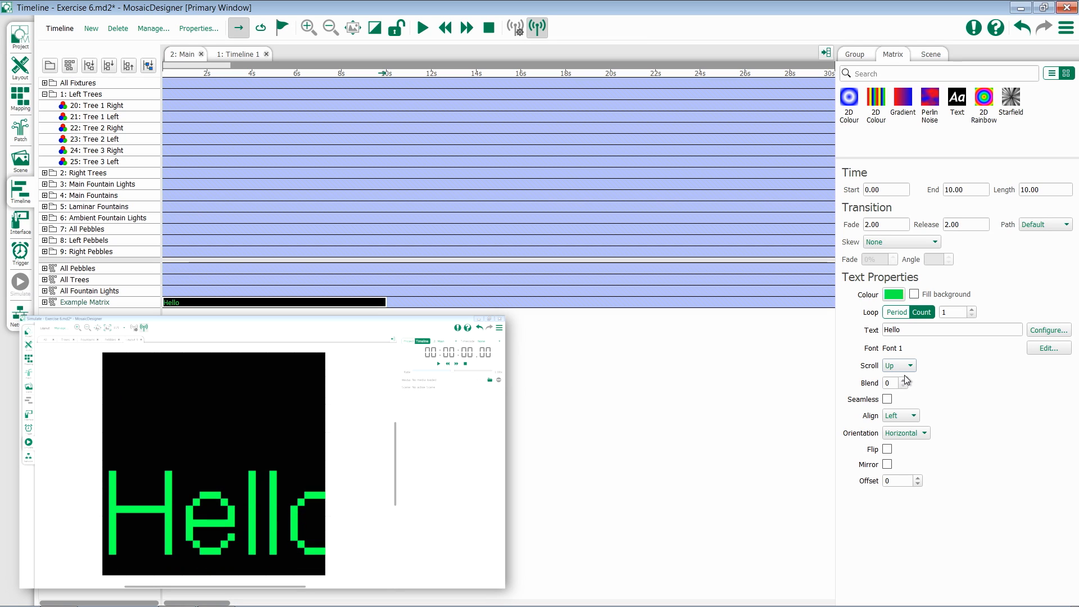
left_click(898, 365)
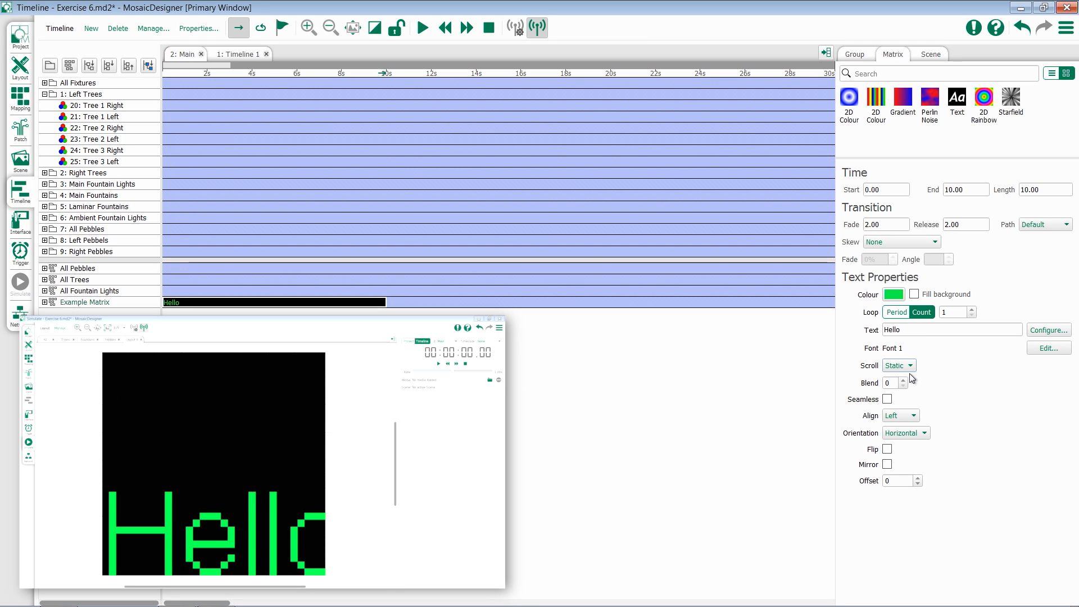
left_click(898, 365)
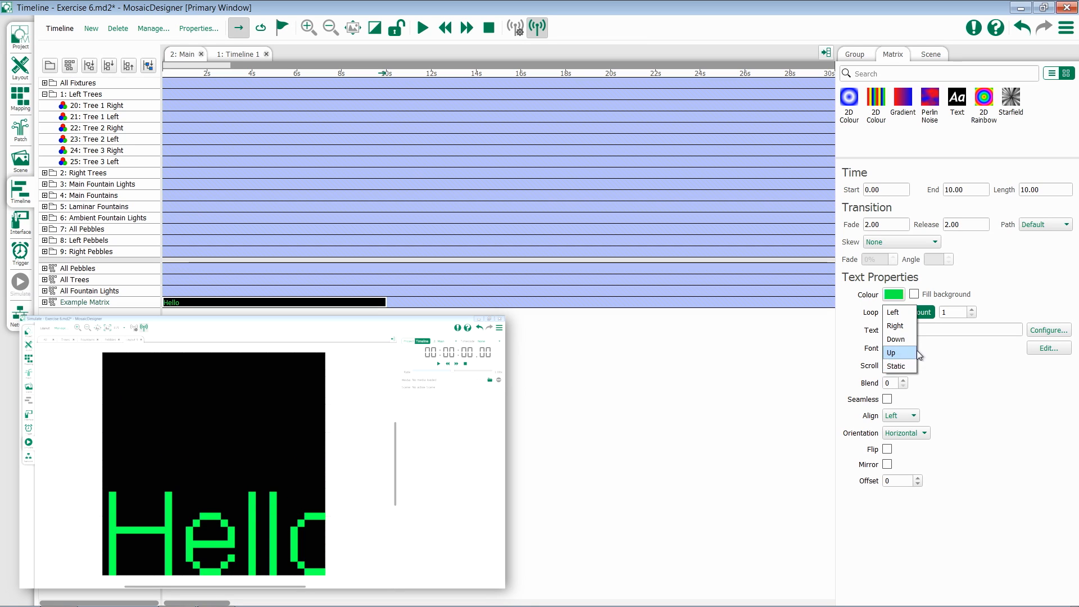
mouse_move(896, 338)
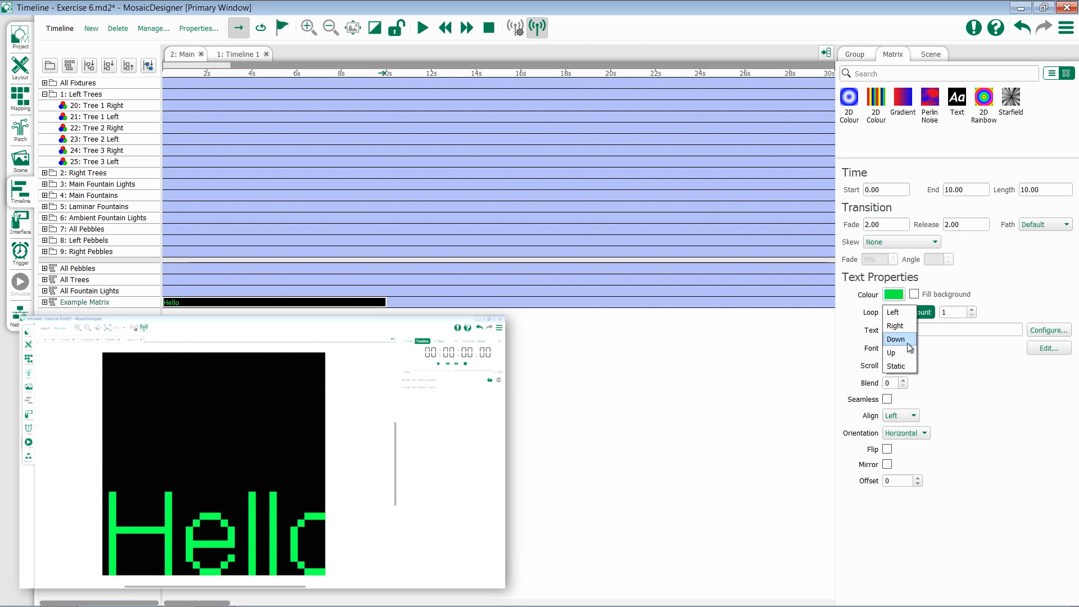
left_click(892, 312)
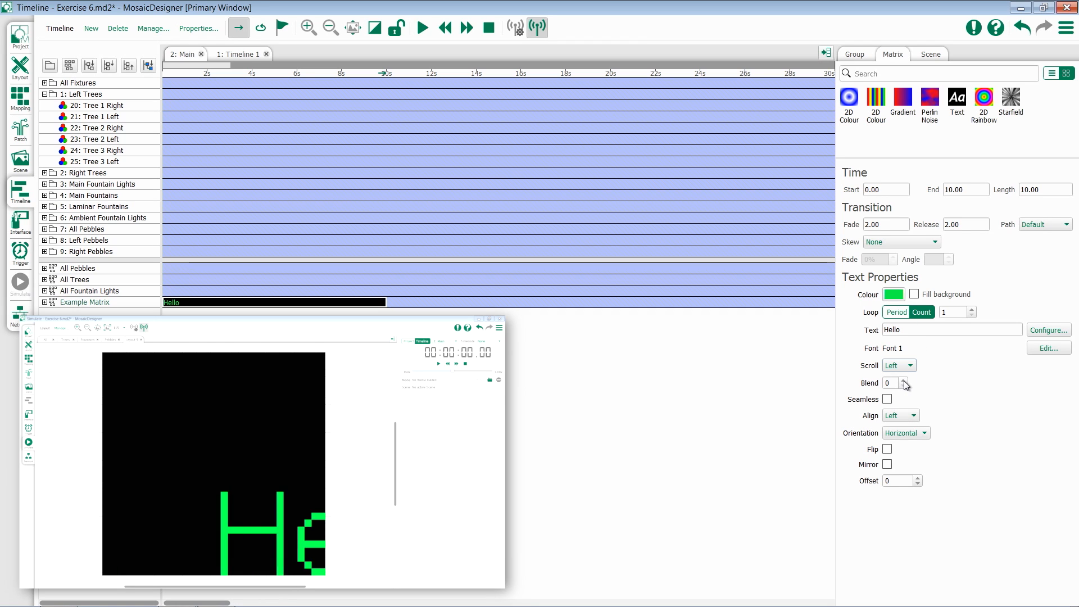
Raise the text blend to 6 and leave Seamless looping off after trying it
left_click(907, 380)
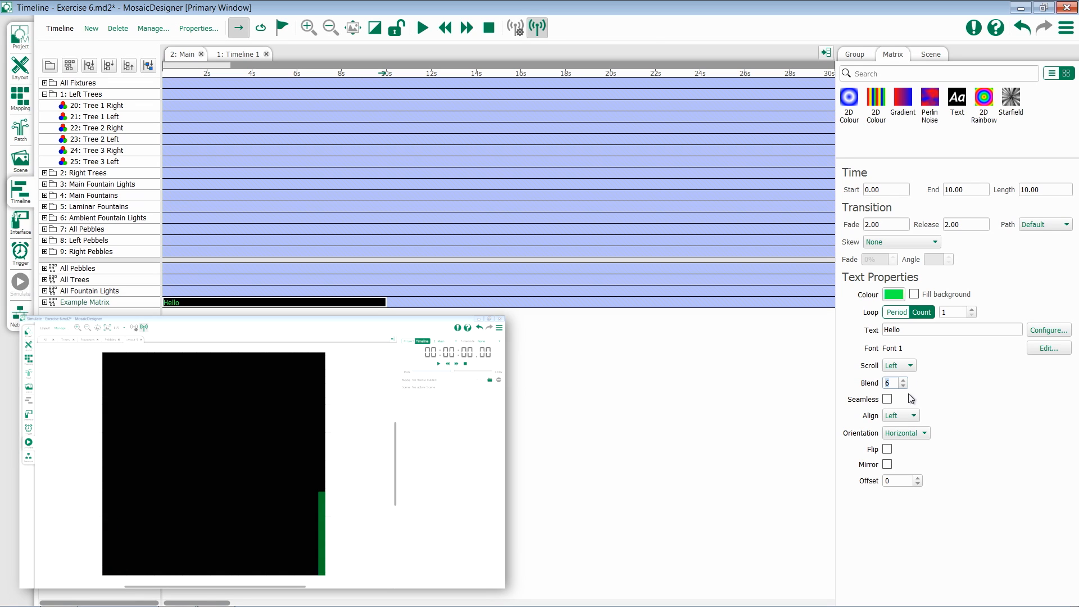
left_click(886, 399)
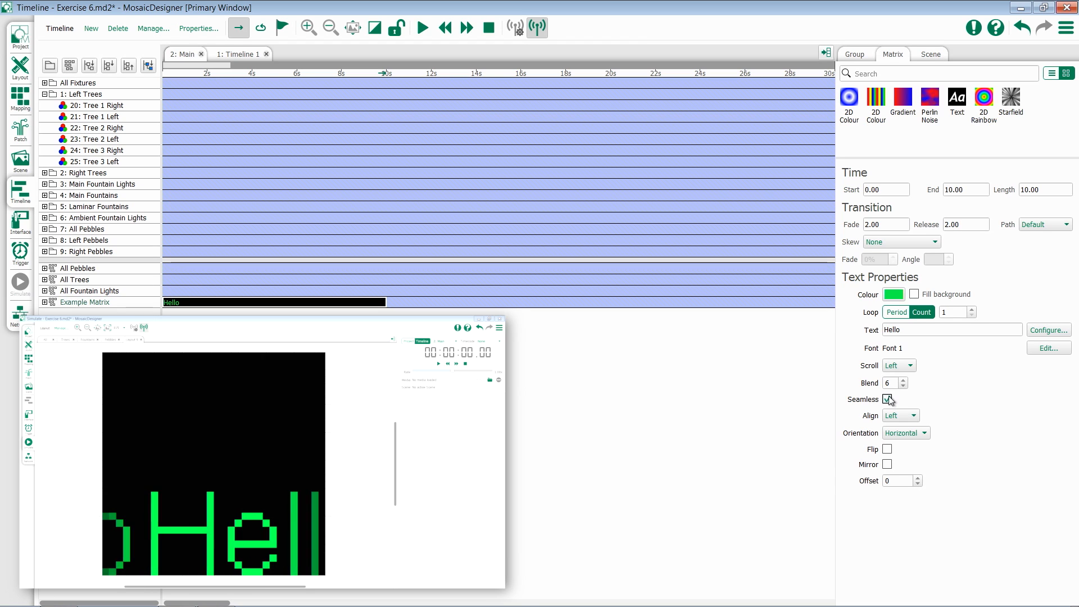
left_click(888, 399)
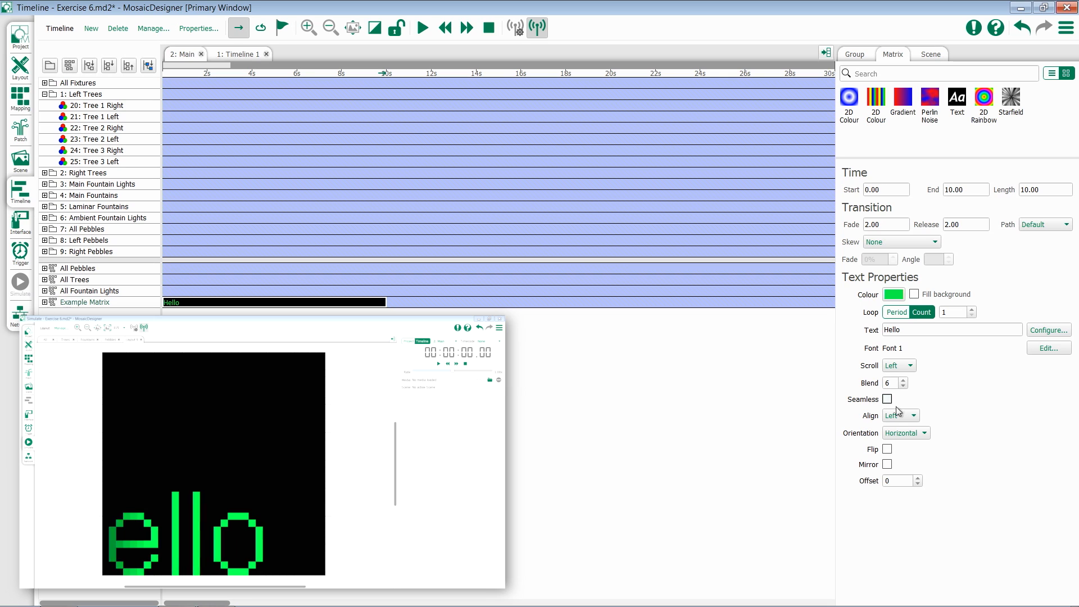
Make the text Static and align it Center, then Right on the matrix
left_click(914, 416)
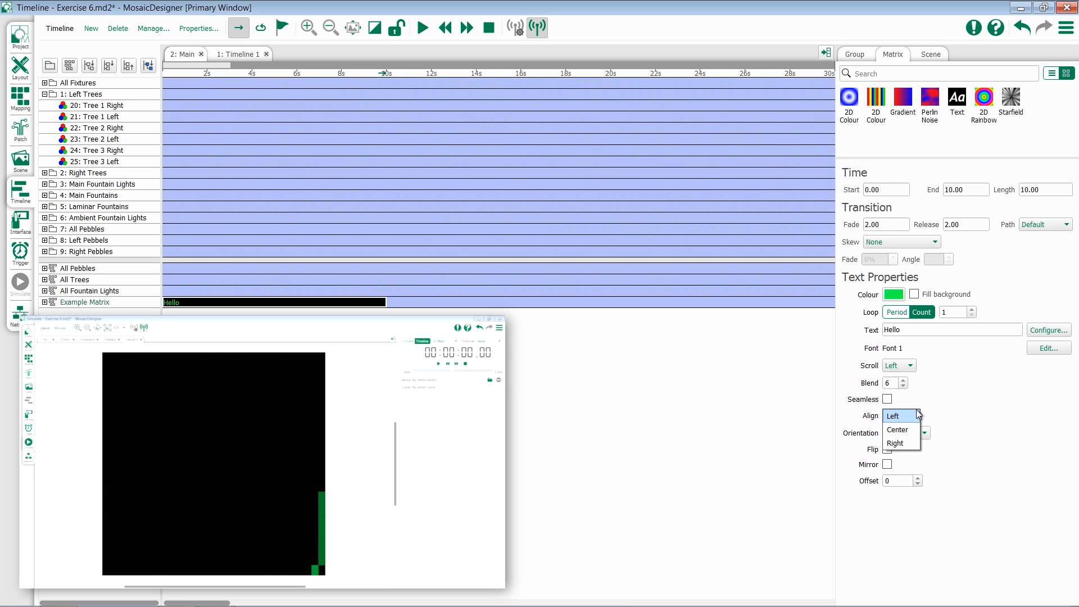
left_click(898, 366)
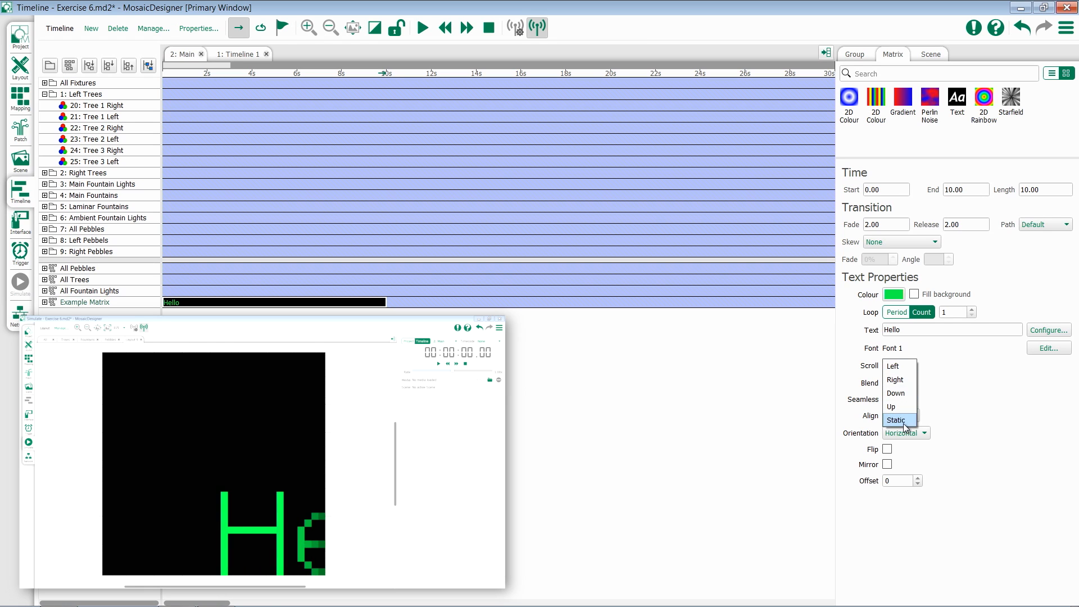
left_click(897, 419)
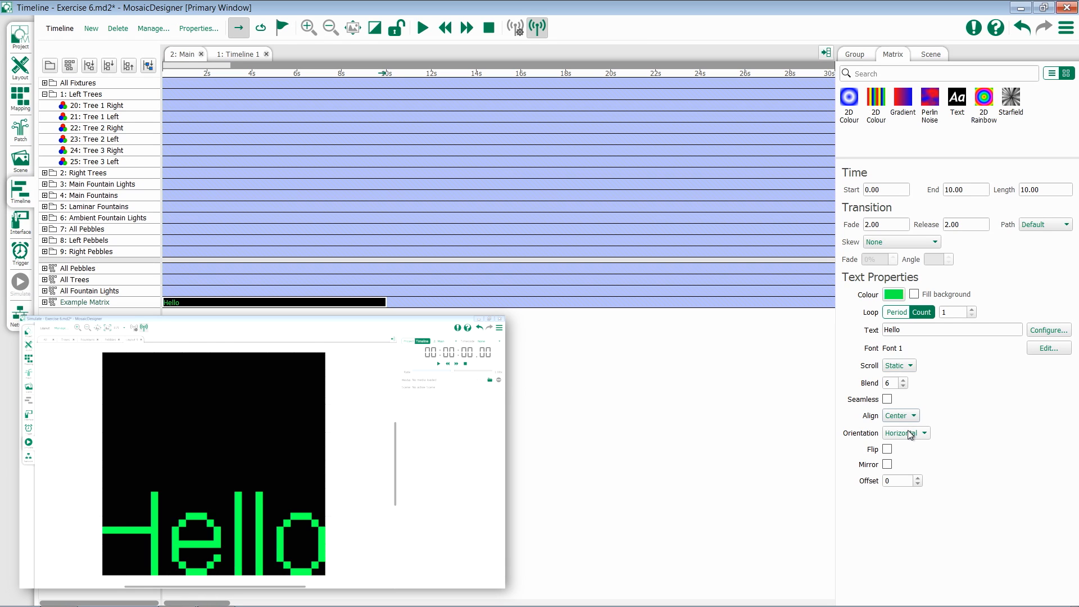
left_click(899, 415)
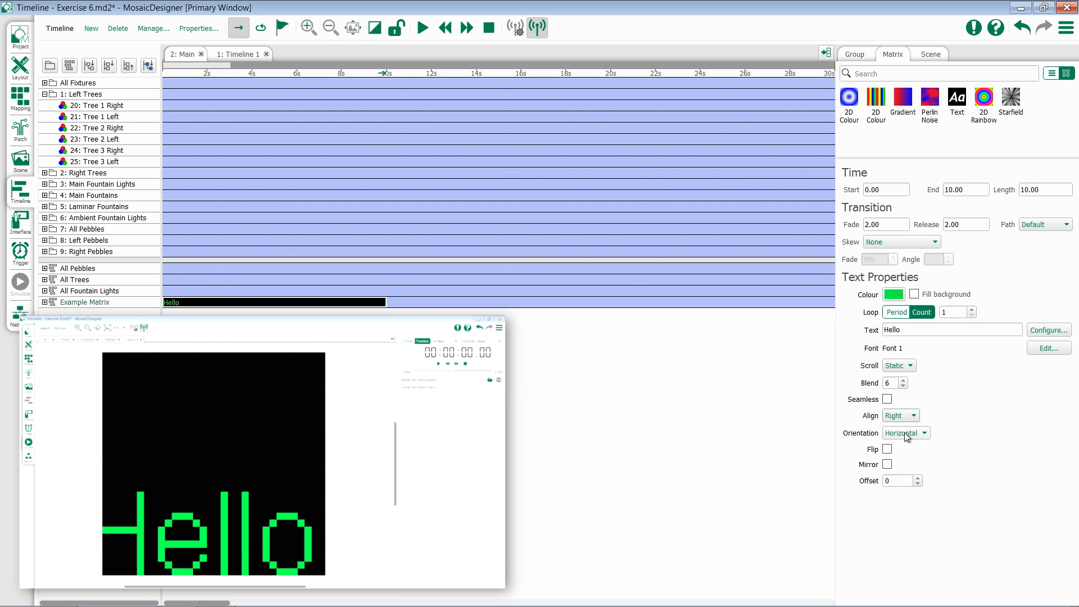
Try Vertical orientation with Flip and Mirror, return to Horizontal, and raise Offset to 11
left_click(905, 432)
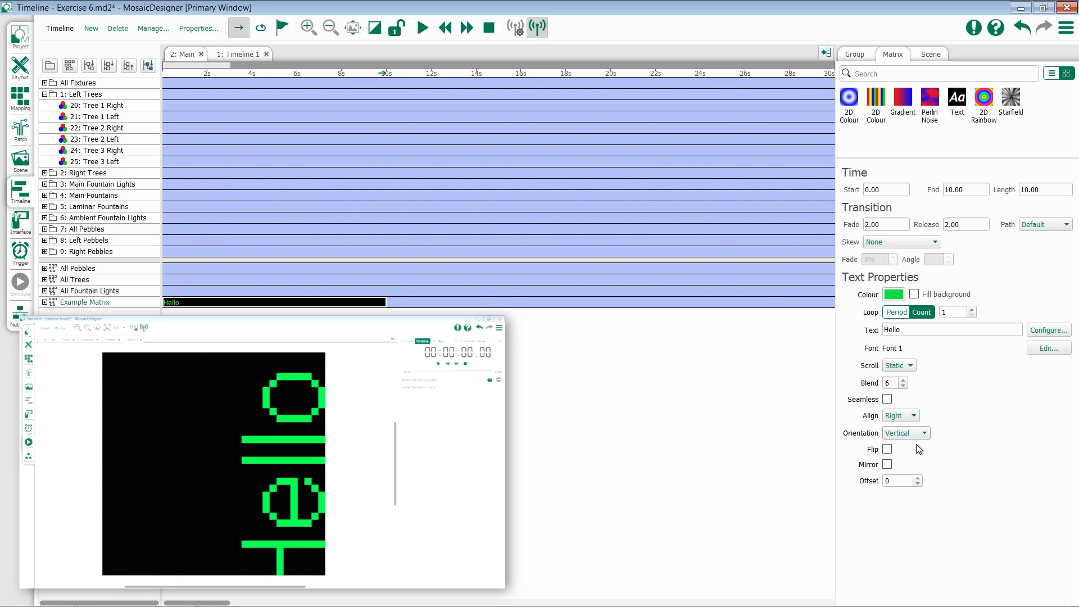
mouse_move(890, 453)
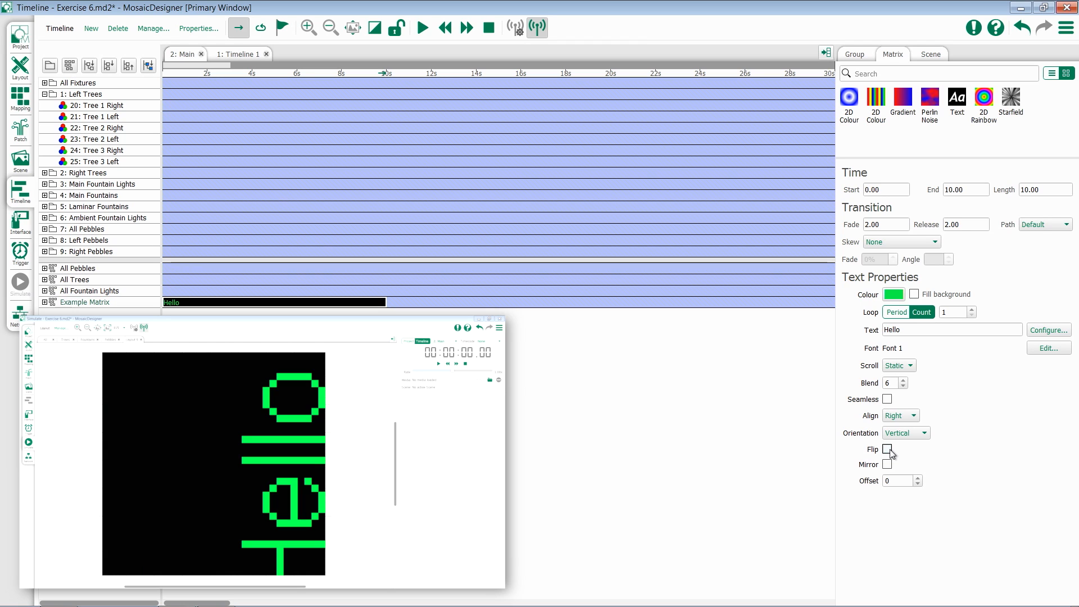
left_click(887, 464)
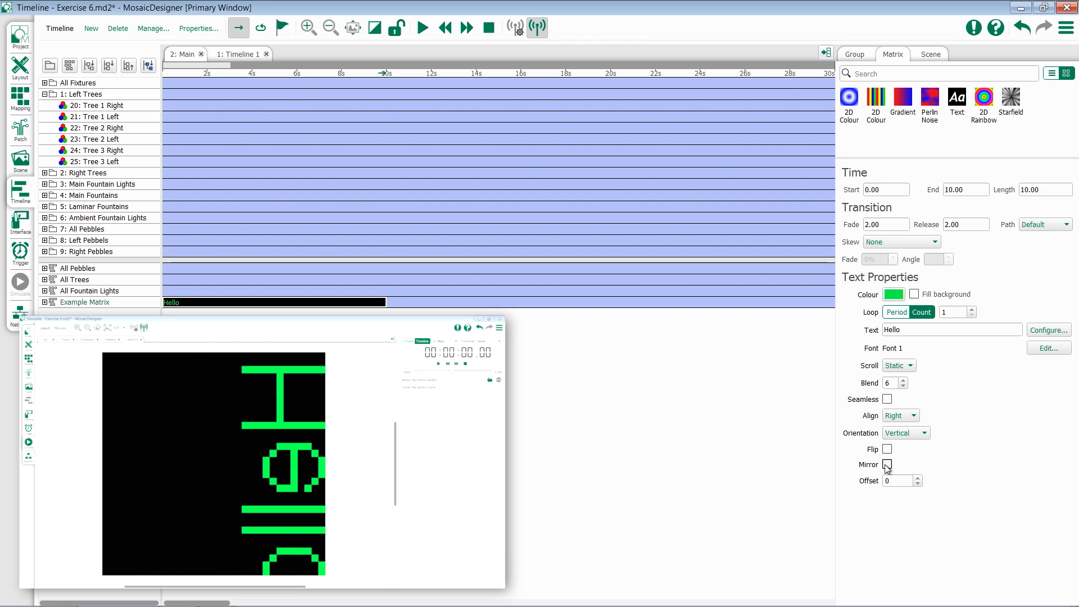
left_click(902, 432)
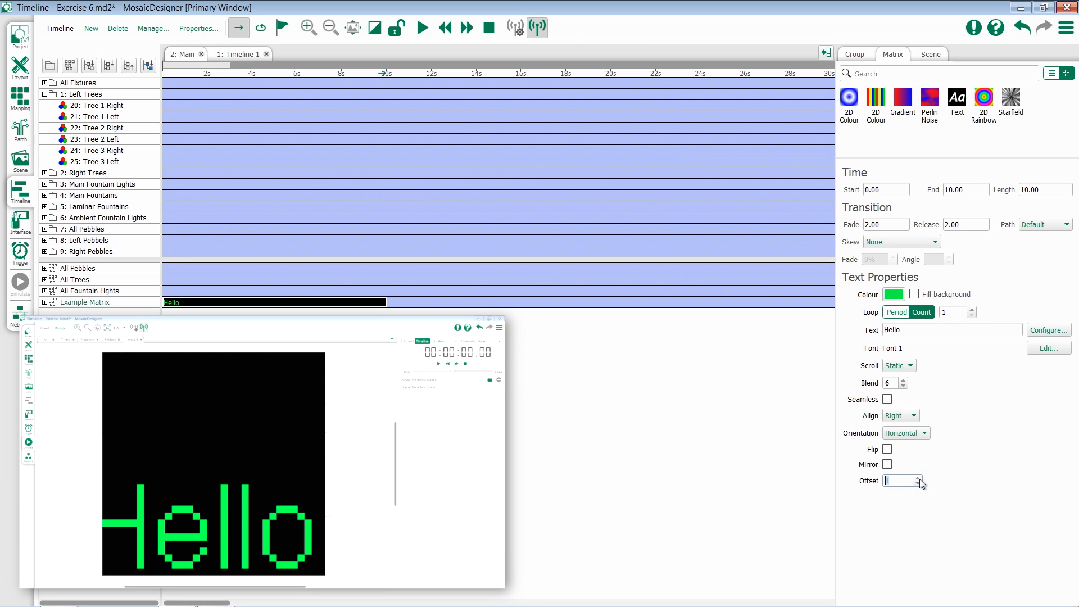
left_click(920, 478)
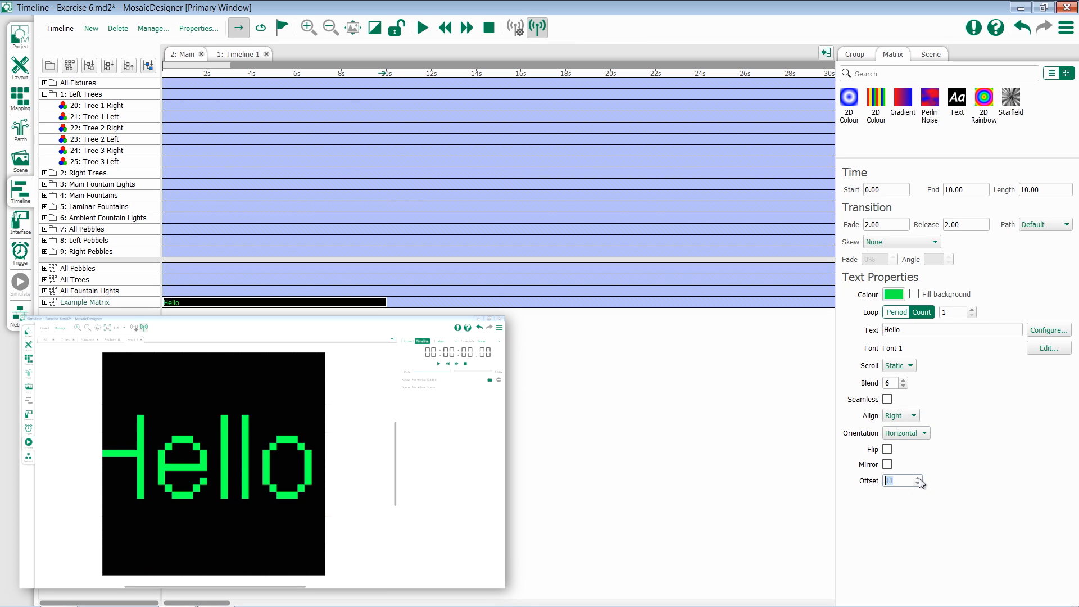